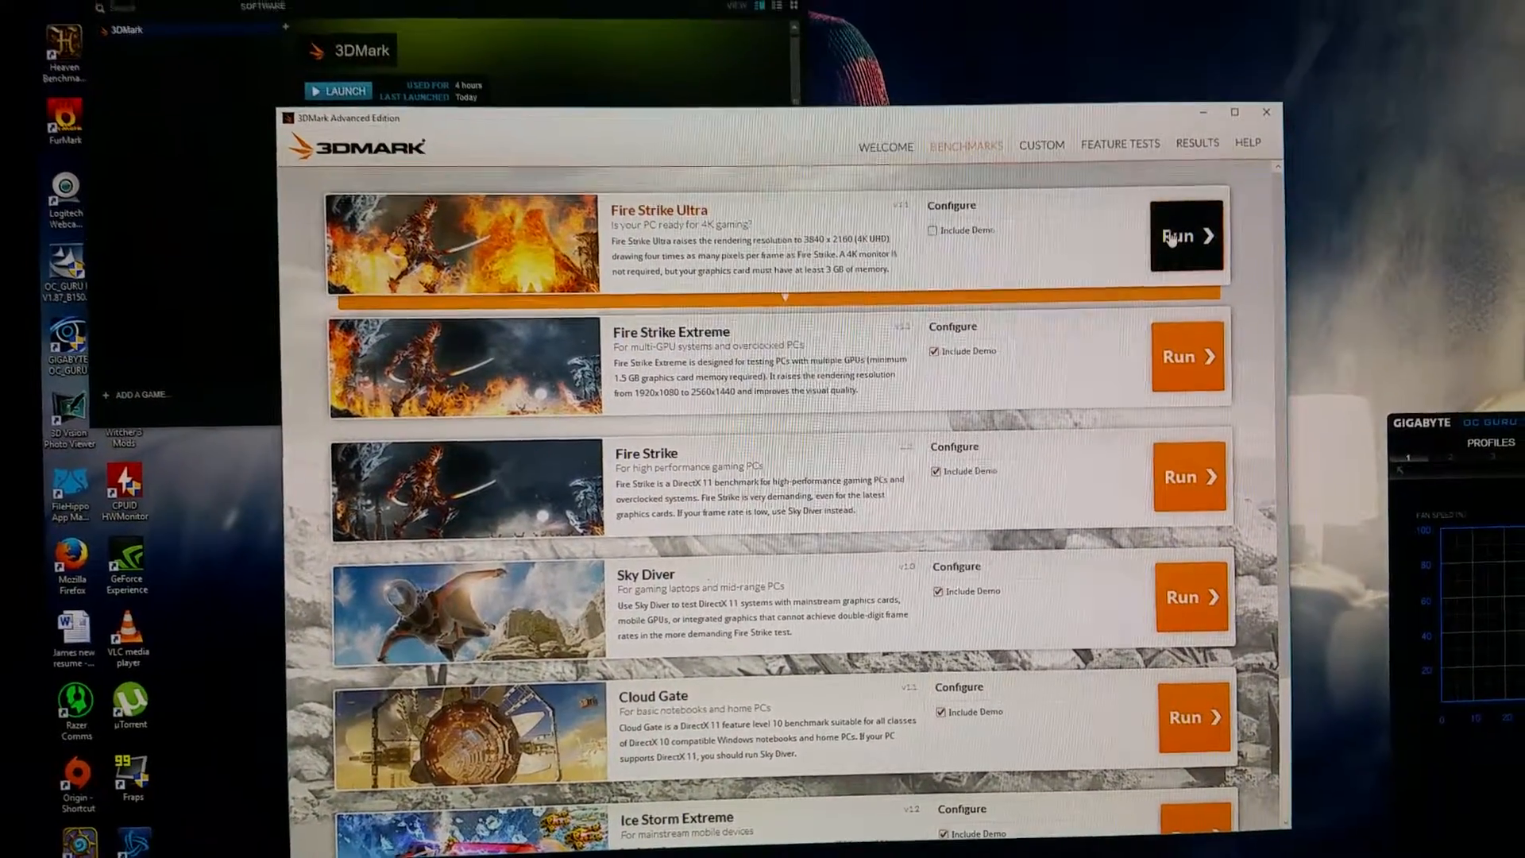
# Step: Run the Fire Strike Ultra benchmark so the SystemInfo 'Please wait' notice appears
pyautogui.click(1185, 235)
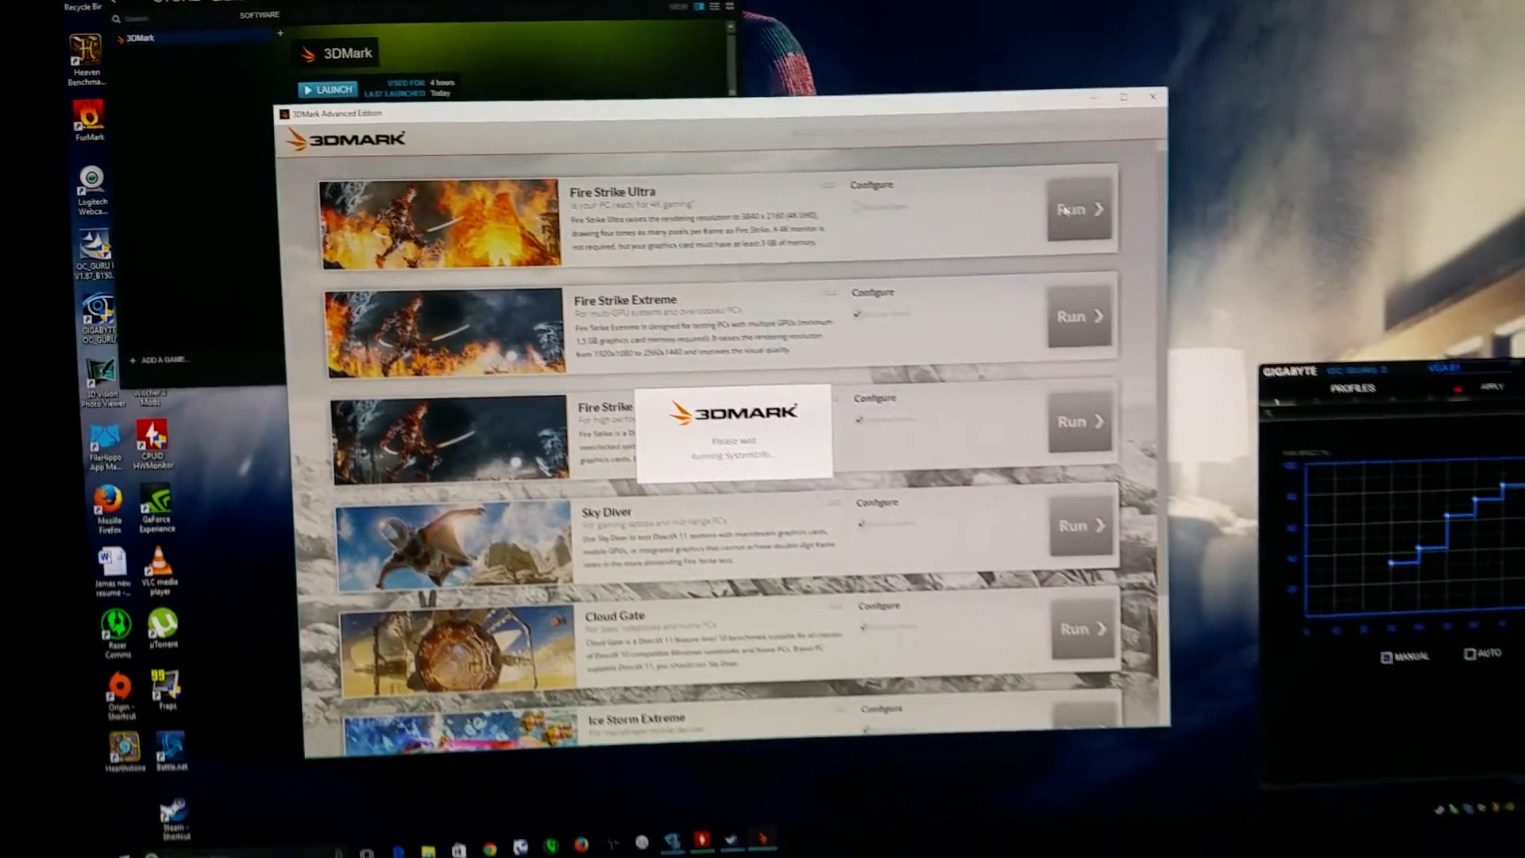